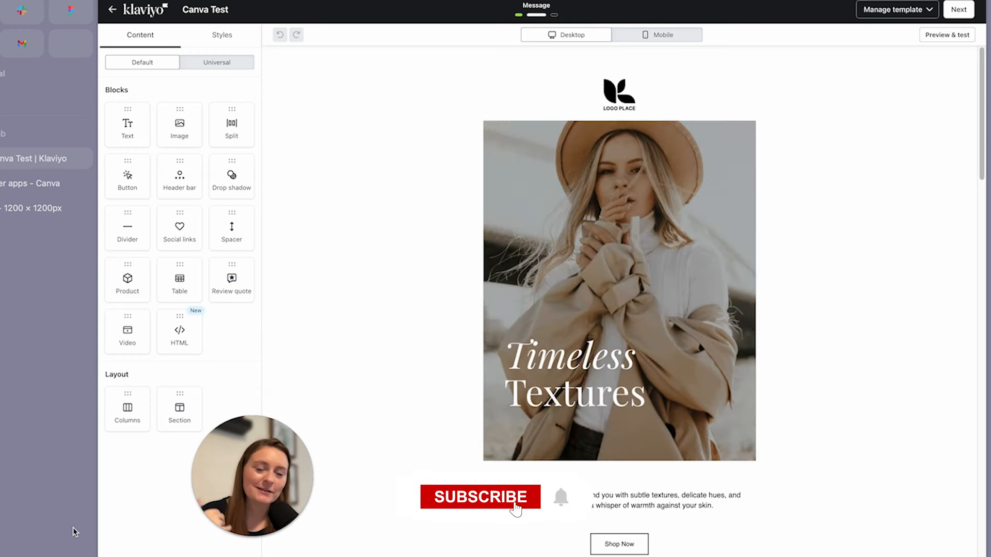
- View the hero image settings, exit to Campaigns and reach the account menu
{"action": "left_click", "coordinate": [480, 497]}
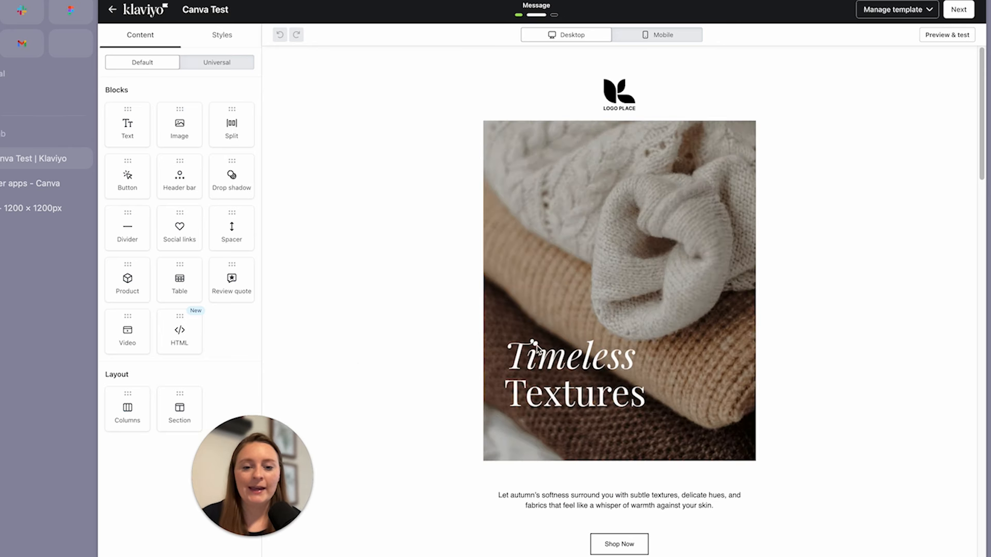
{"action": "left_click", "coordinate": [619, 285]}
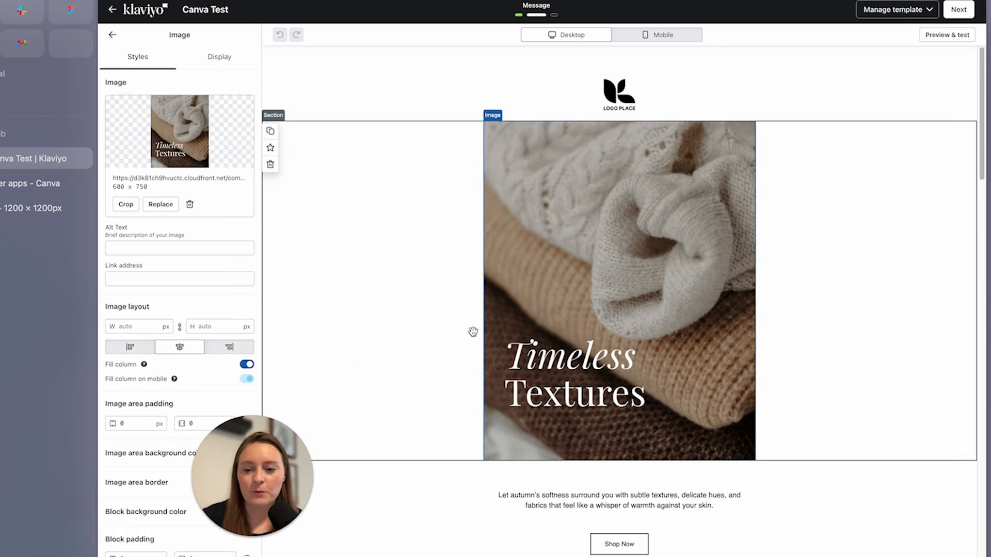
{"action": "left_click", "coordinate": [160, 204]}
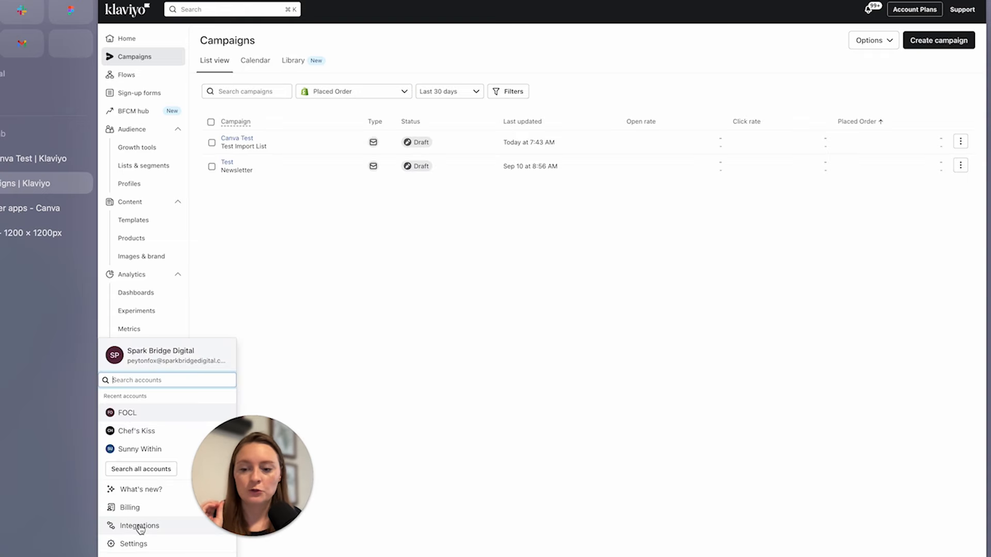
- Search the integrations directory for 'canva' and install the Canva integration
{"action": "left_click", "coordinate": [139, 525]}
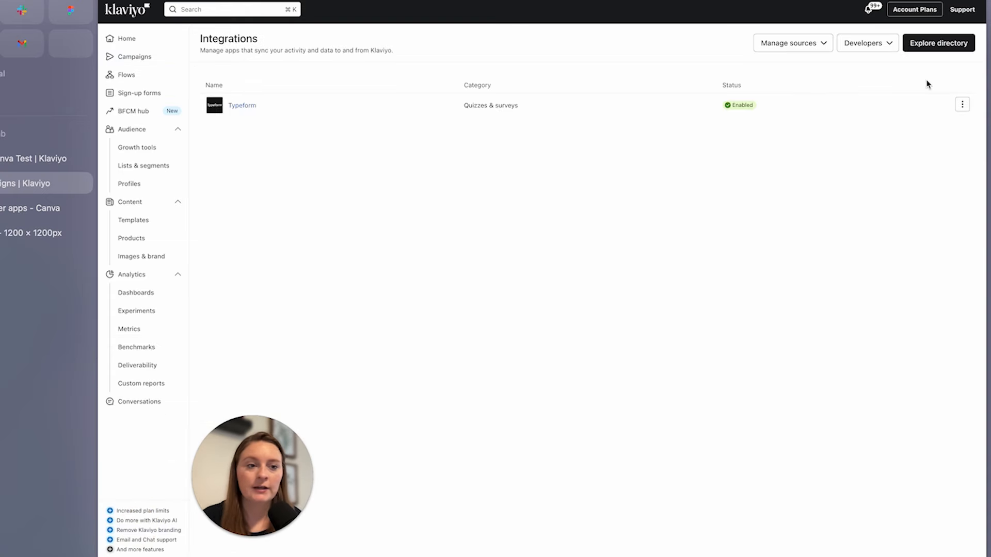
{"action": "left_click", "coordinate": [938, 42]}
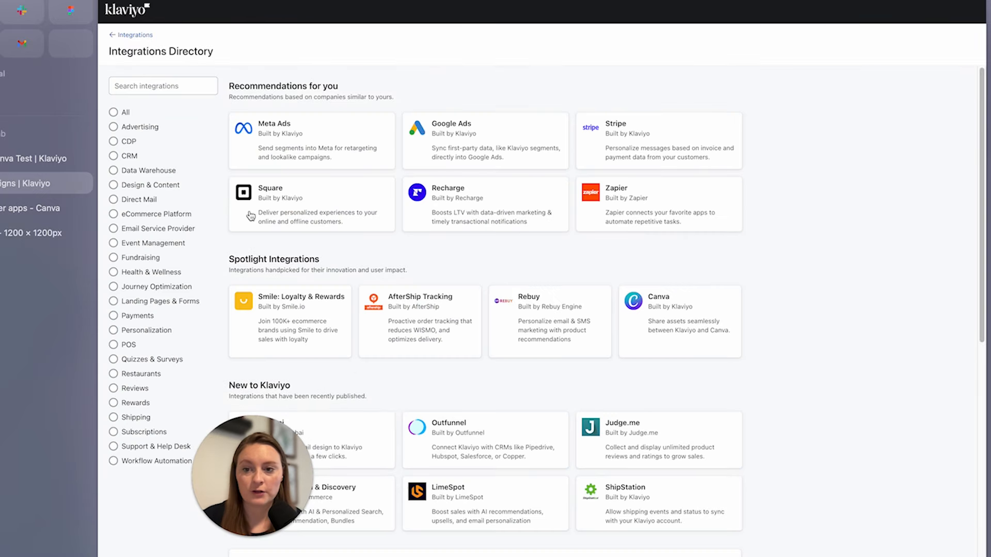
{"action": "type", "text": "canva"}
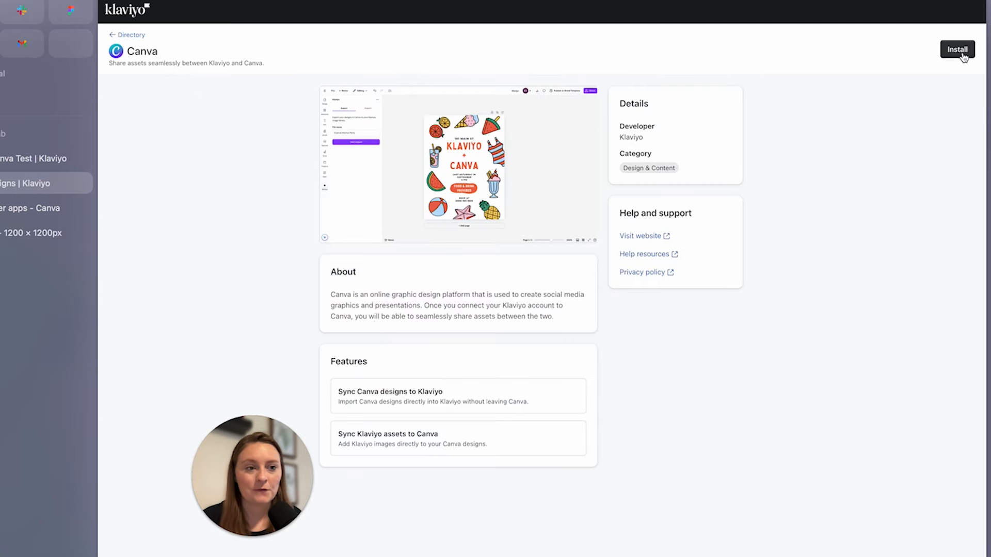
{"action": "left_click", "coordinate": [957, 49]}
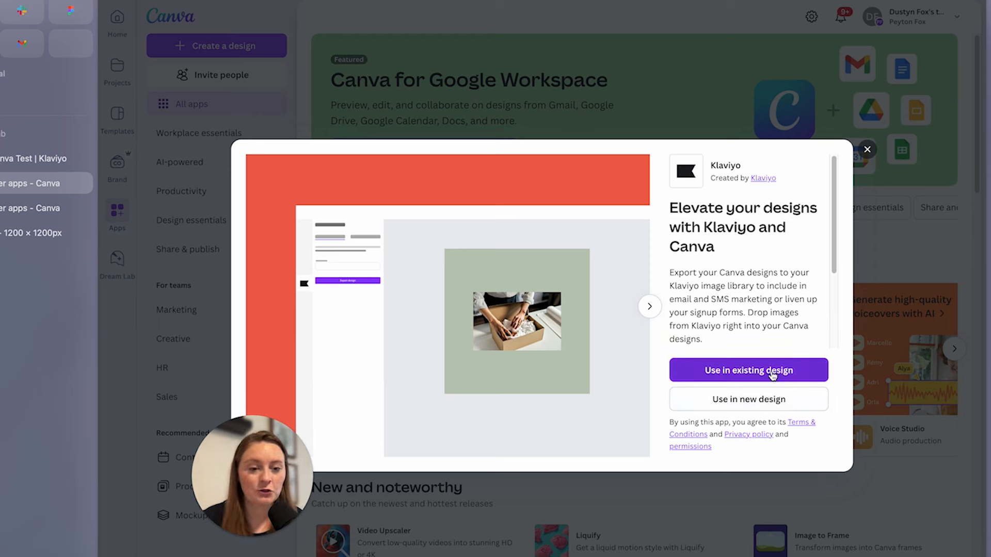
- Use the Klaviyo app in an existing design, searching folders for 'texas' to find BFCM
{"action": "left_click", "coordinate": [748, 371]}
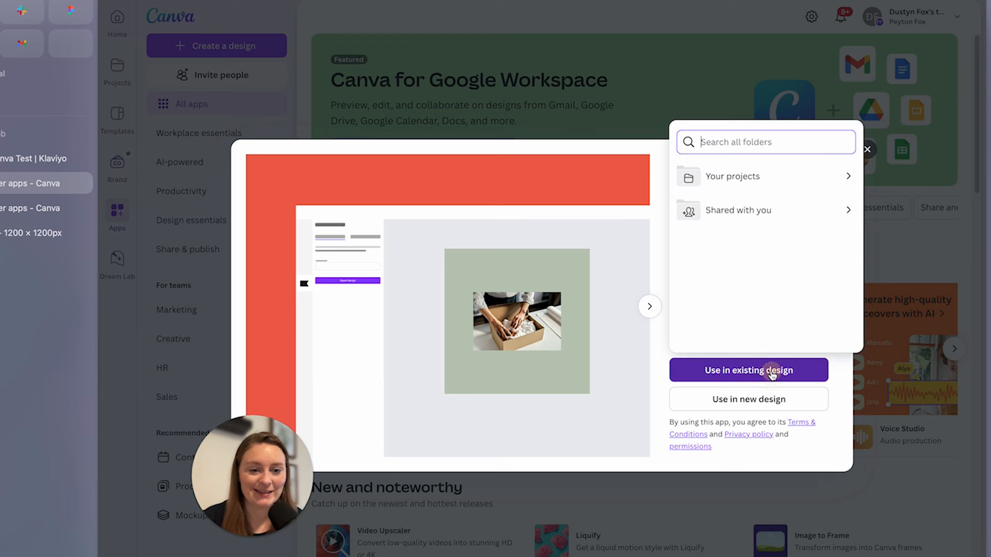
{"action": "mouse_move", "coordinate": [765, 141]}
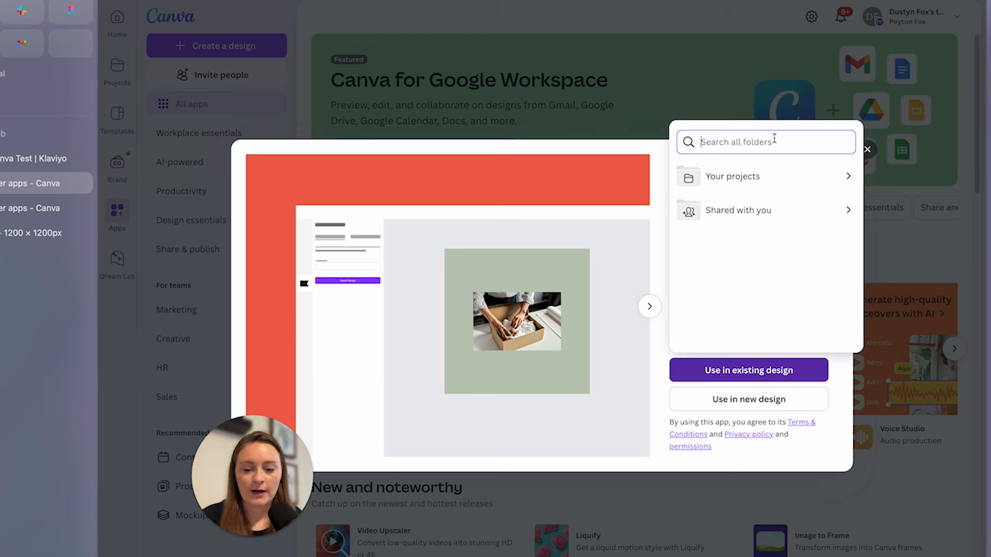
{"action": "type", "text": "texas"}
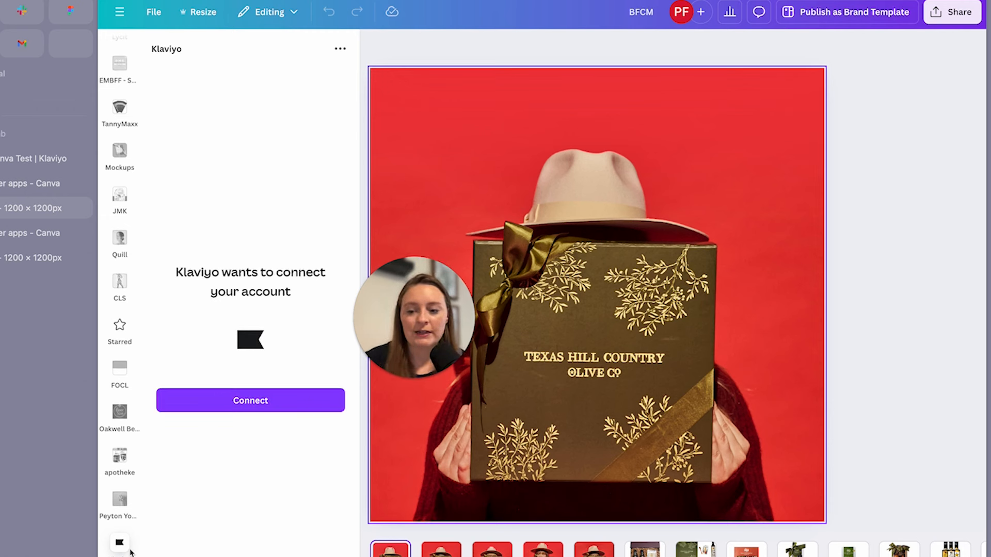
- Connect Canva to the current Klaviyo account and allow the requested permissions
{"action": "left_click", "coordinate": [250, 400]}
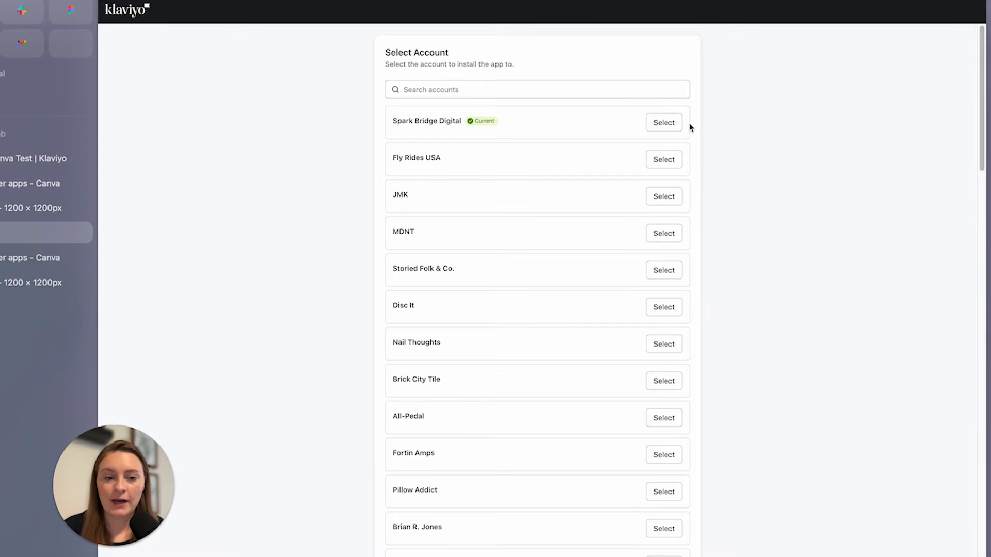
{"action": "left_click", "coordinate": [662, 121]}
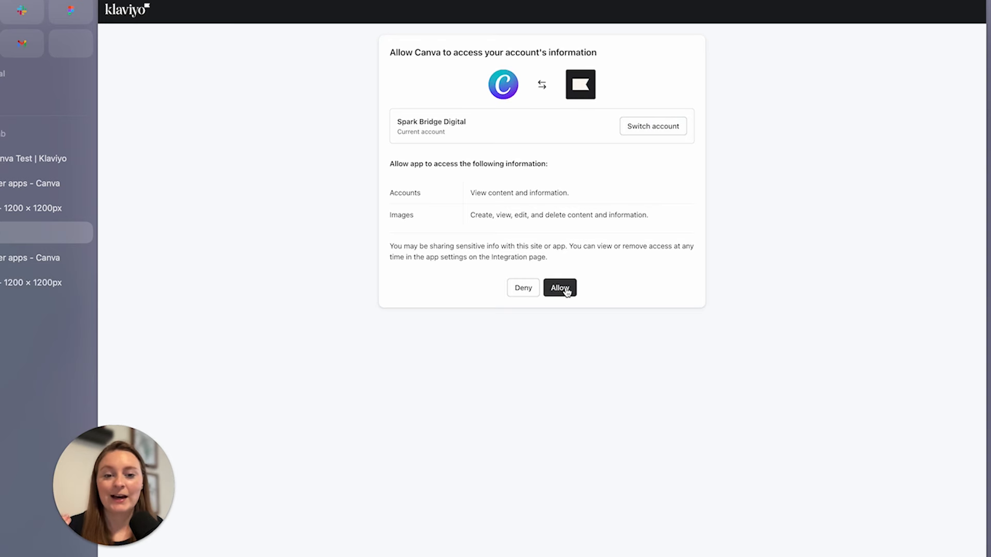
{"action": "left_click", "coordinate": [558, 288]}
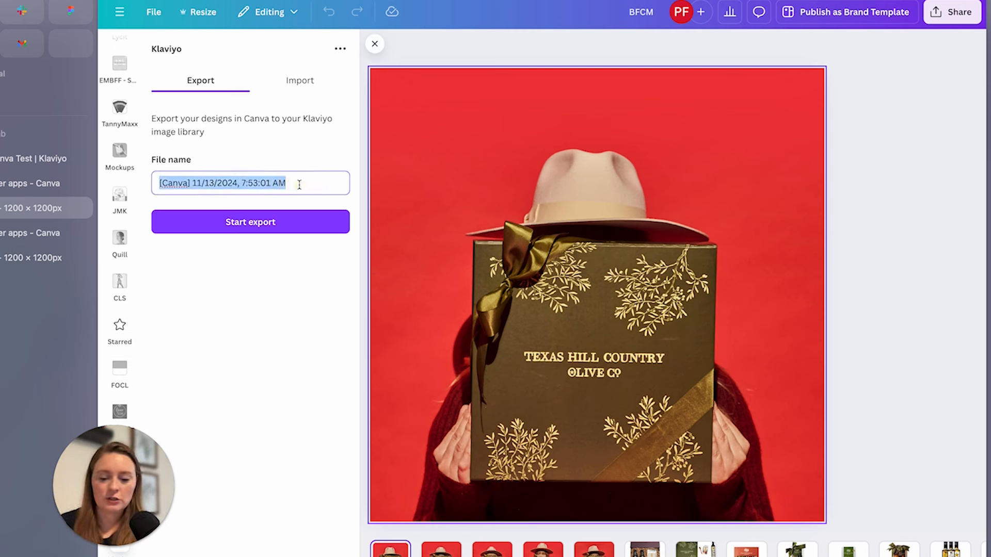
- Export pages 1–4 as a GIF named BFCM_BoxImage to the Klaviyo image library, previewing the animation first
{"action": "left_click", "coordinate": [250, 222]}
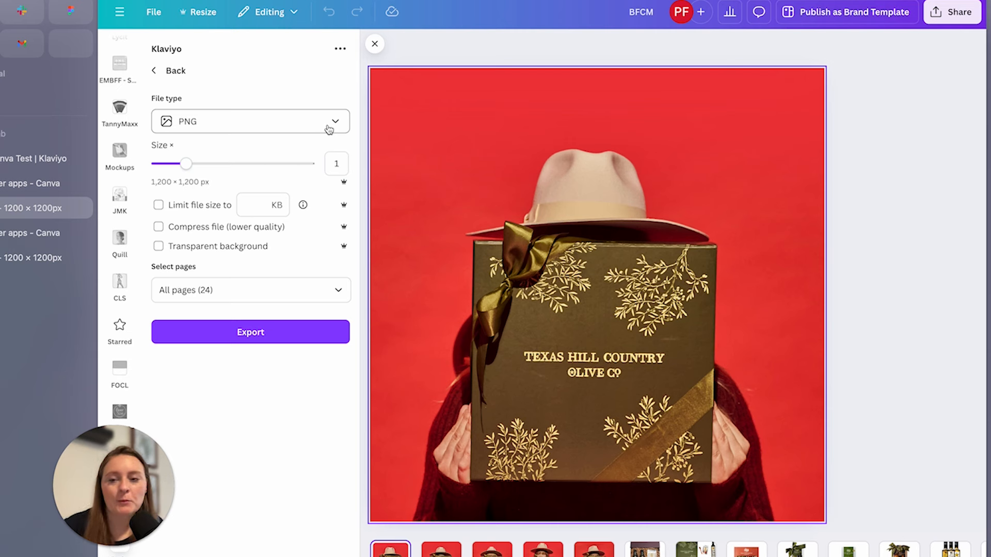
{"action": "left_click", "coordinate": [335, 122]}
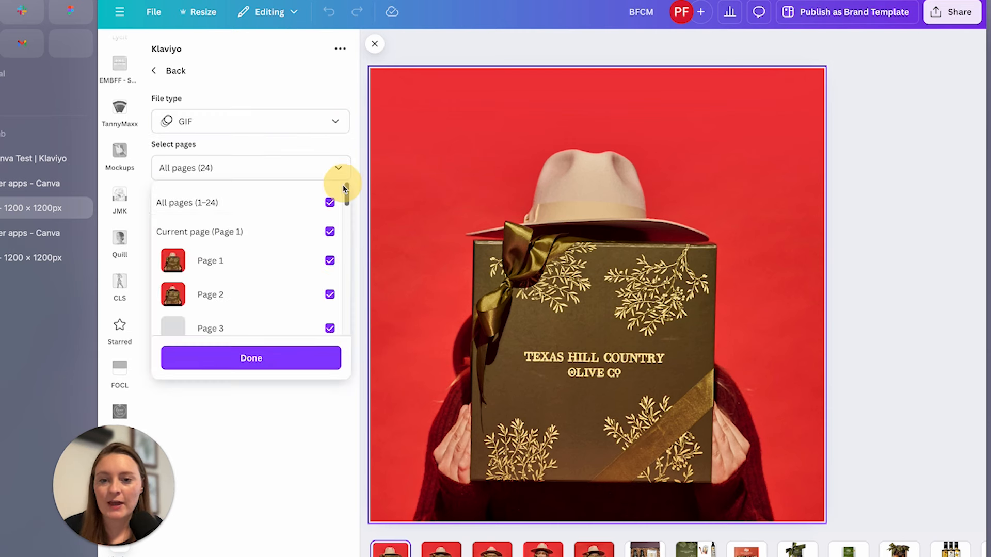
{"action": "left_click", "coordinate": [250, 358]}
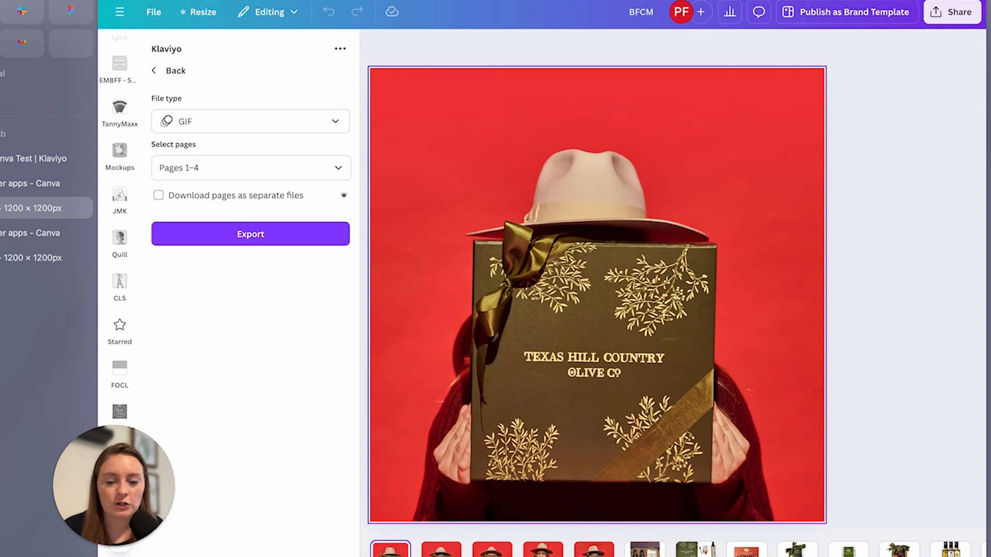
{"action": "left_click", "coordinate": [594, 297]}
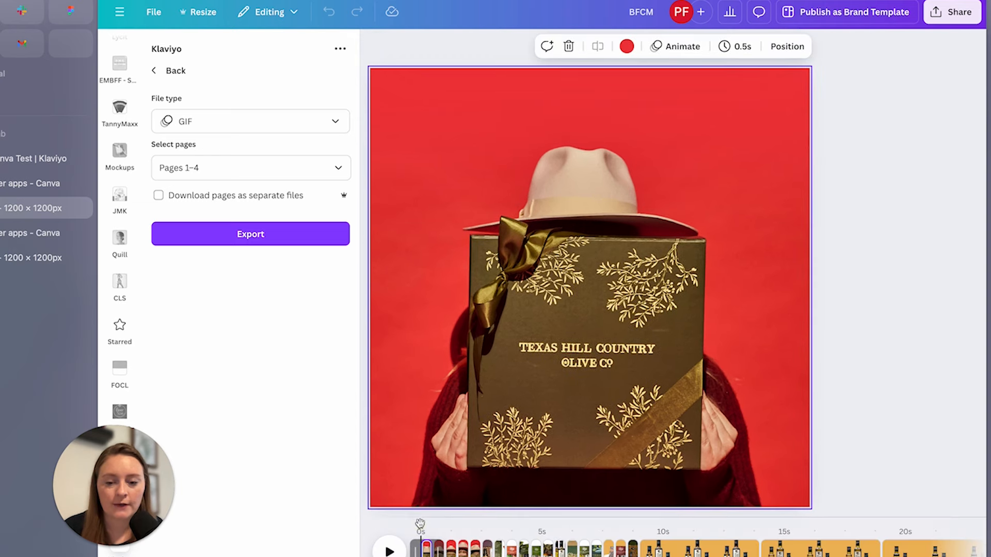
{"action": "left_click", "coordinate": [389, 549]}
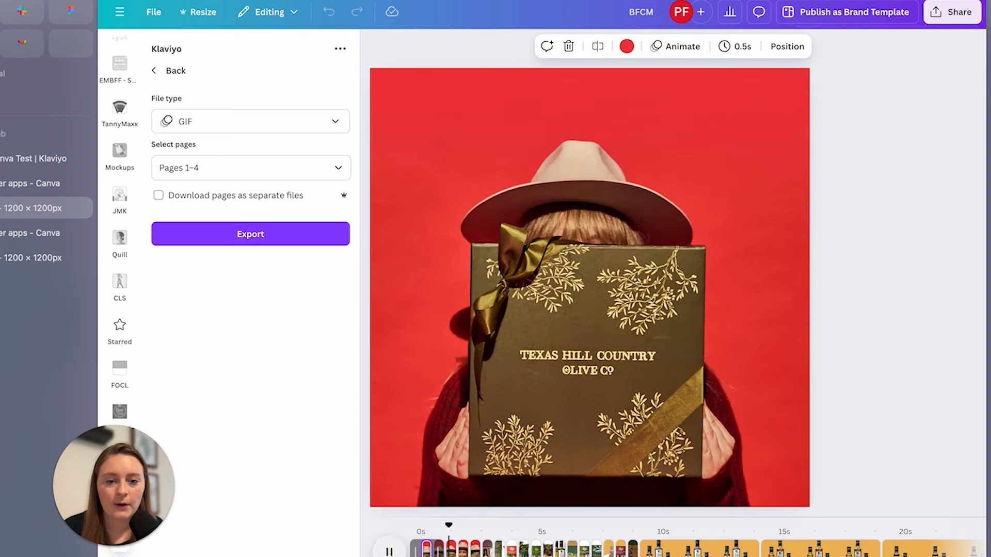
{"action": "left_click", "coordinate": [389, 548]}
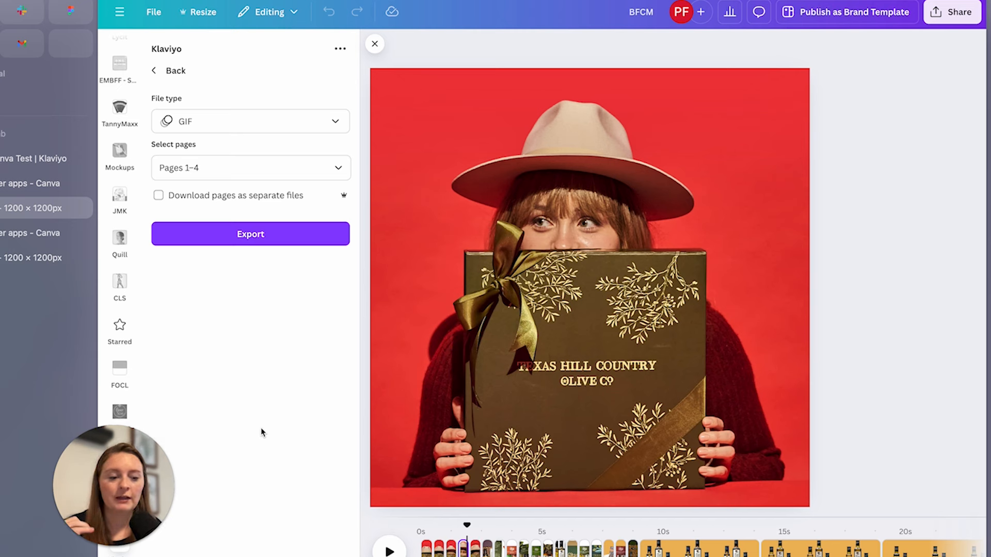
{"action": "mouse_move", "coordinate": [262, 293]}
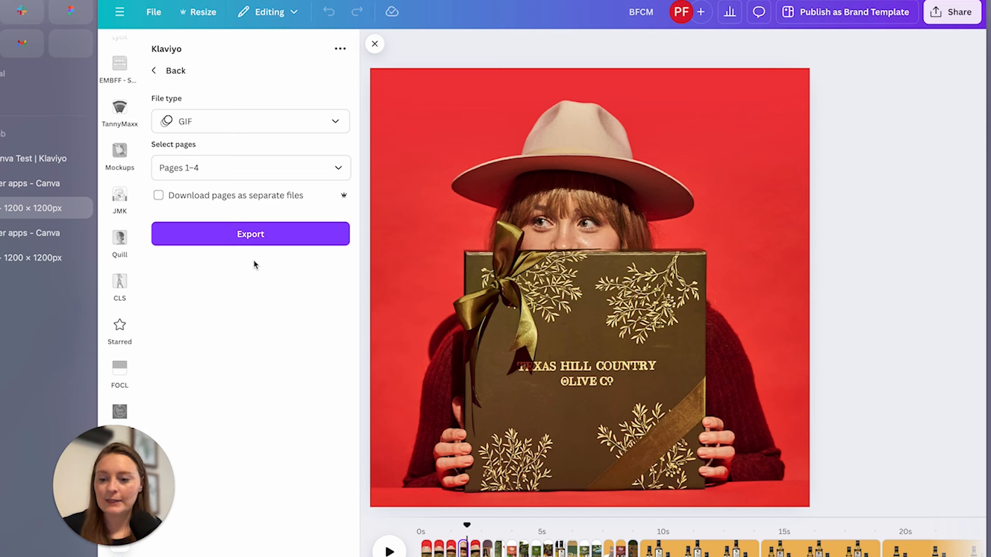
{"action": "left_click", "coordinate": [249, 235]}
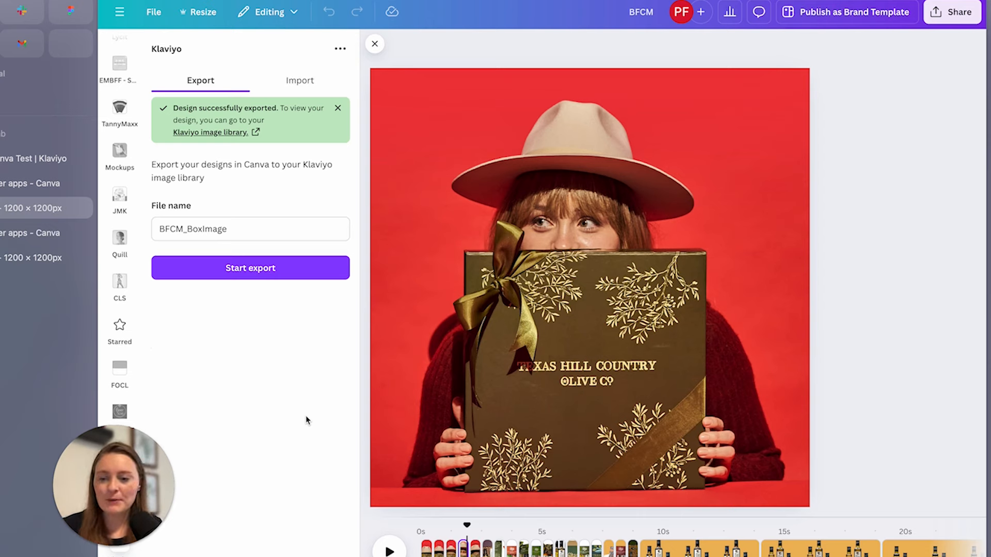
{"action": "mouse_move", "coordinate": [281, 385]}
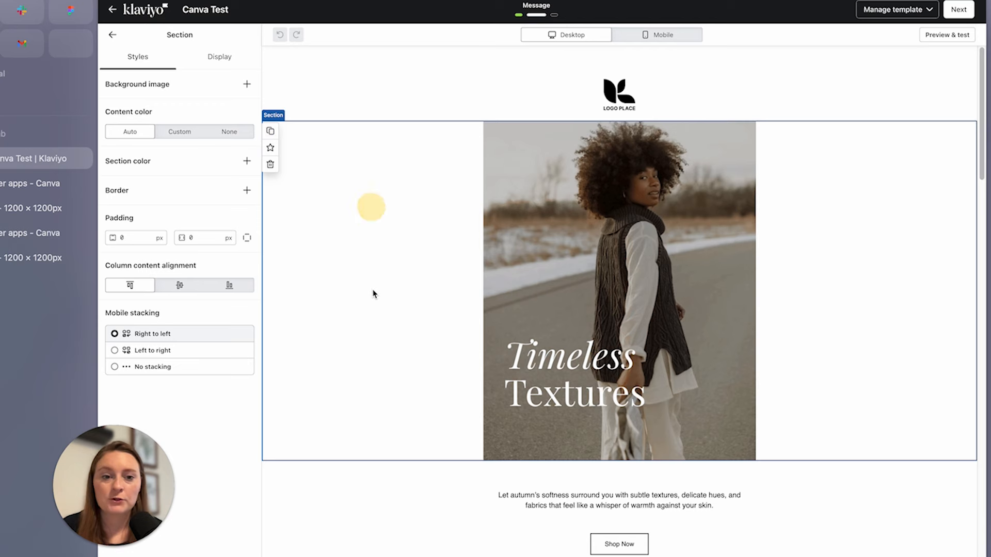
- Swap the hero photo for the BFCM_BoxImage gift box GIF from the image library
{"action": "left_click", "coordinate": [113, 35]}
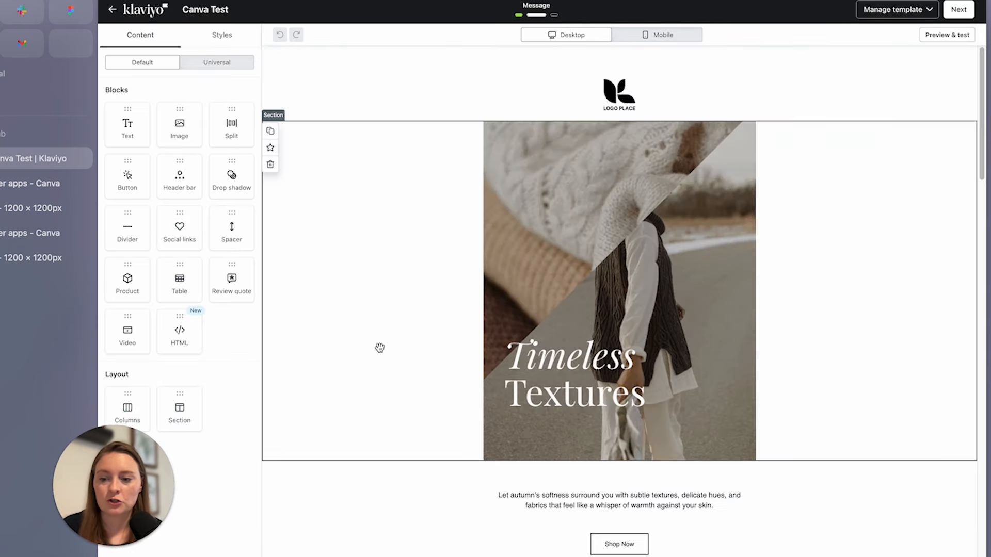
{"action": "left_click", "coordinate": [618, 291]}
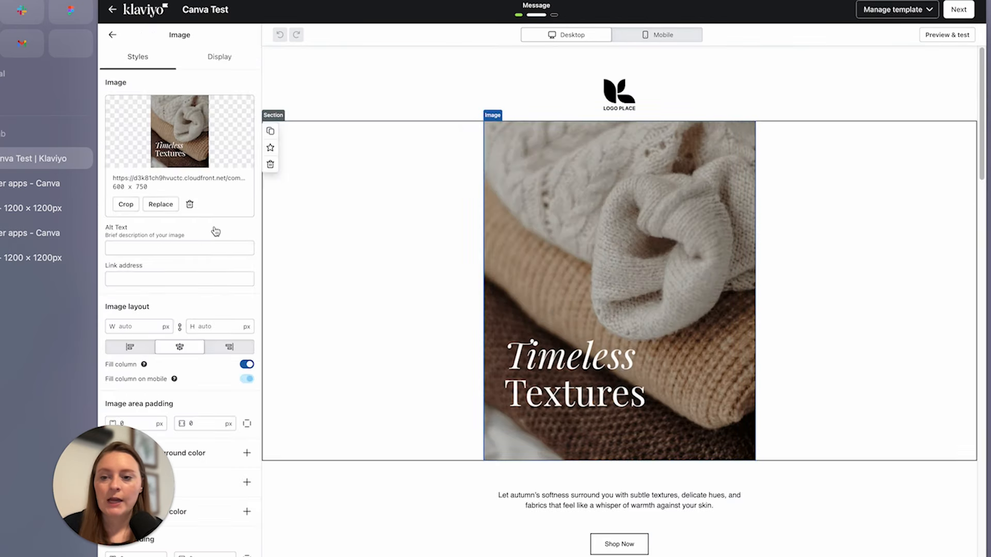
{"action": "left_click", "coordinate": [160, 205]}
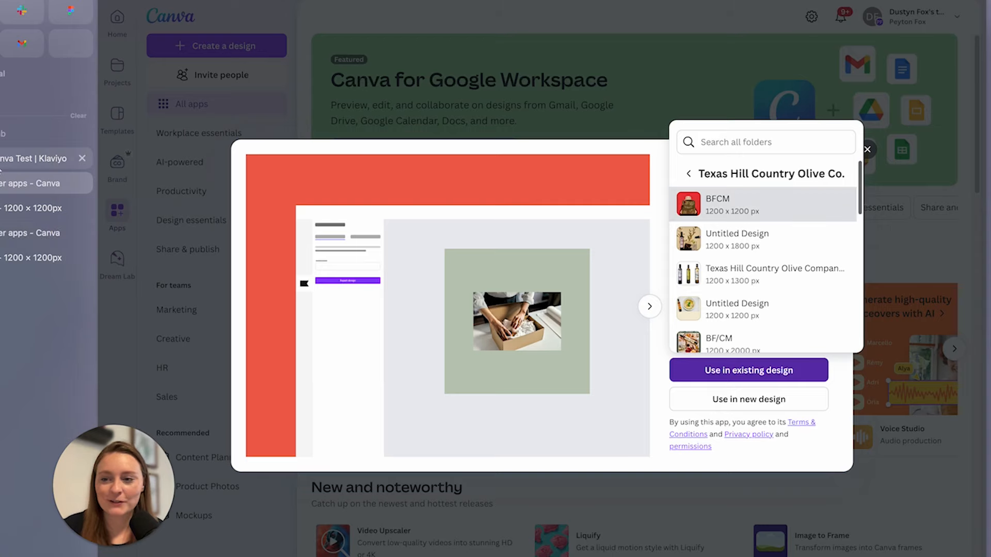
{"action": "left_click", "coordinate": [747, 370]}
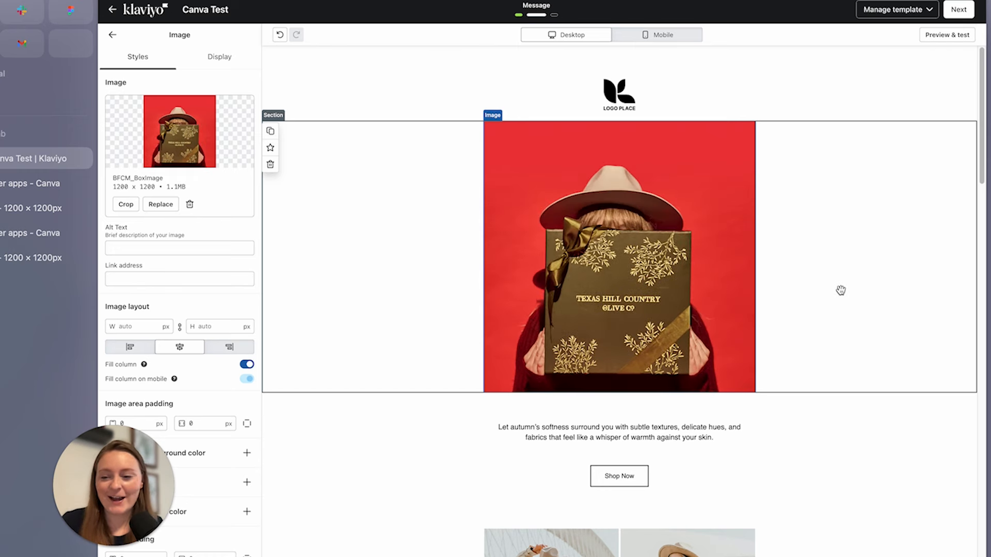
{"action": "mouse_move", "coordinate": [854, 272]}
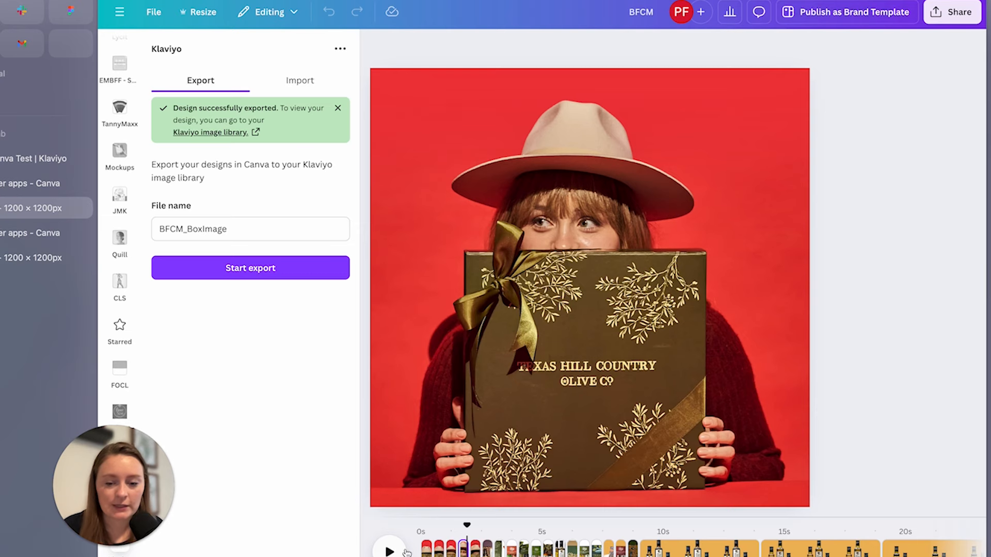
- Preview the later product gift box pages and dismiss the export success banner
{"action": "left_click_drag", "start_coordinate": [467, 525], "coordinate": [520, 524]}
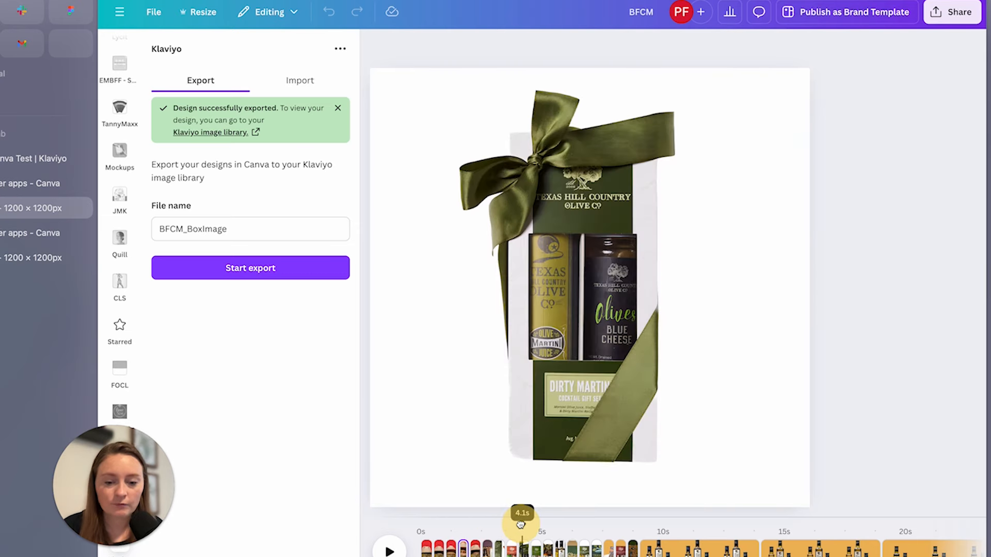
{"action": "left_click_drag", "start_coordinate": [521, 526], "coordinate": [548, 526]}
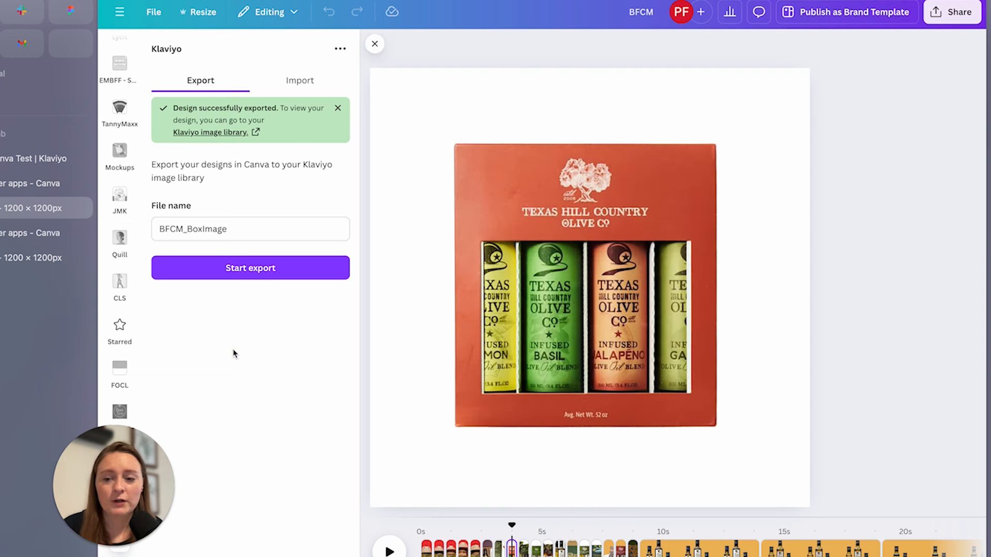
{"action": "mouse_move", "coordinate": [223, 70]}
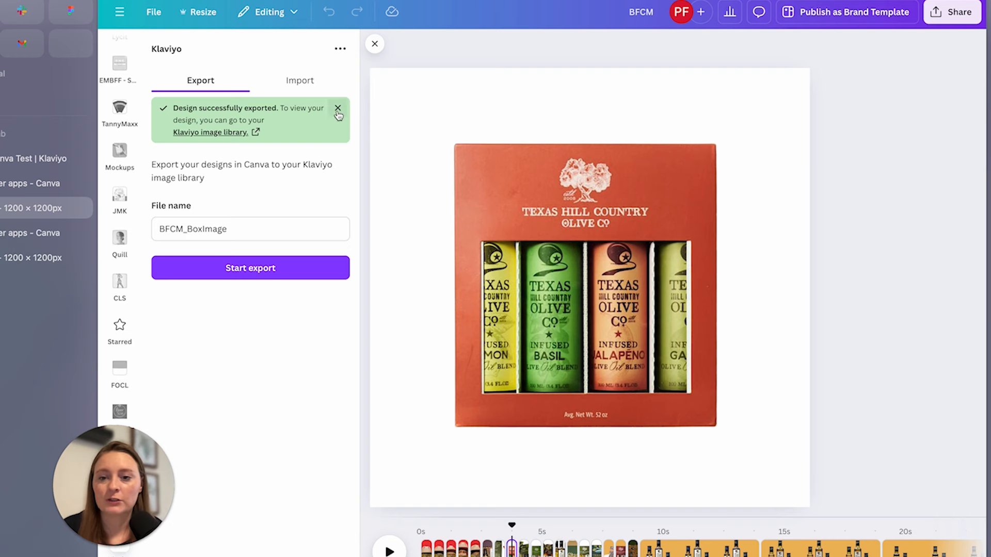
{"action": "left_click", "coordinate": [339, 109]}
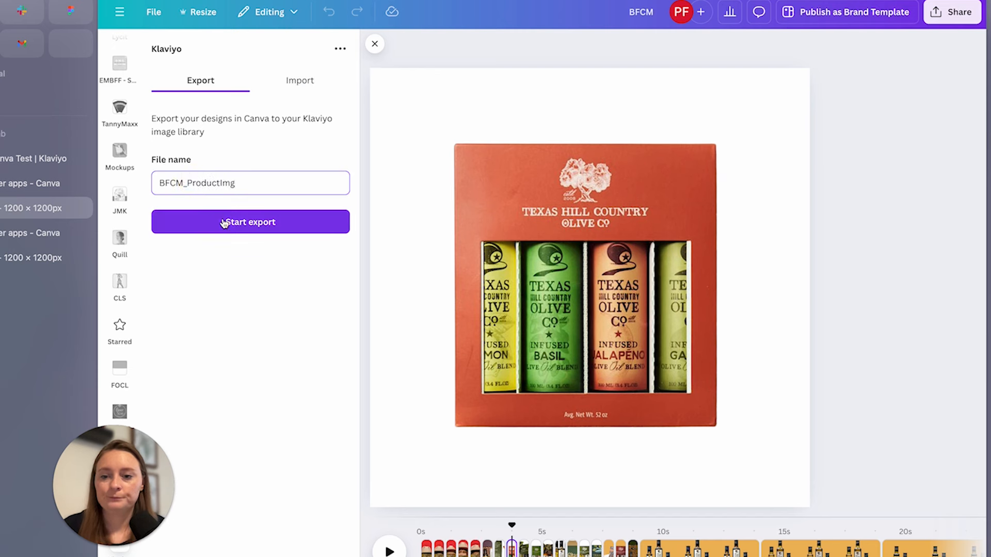
- Export pages 8–11 as PNG images named BFCM_ProductImg to the Klaviyo image library
{"action": "left_click", "coordinate": [250, 222]}
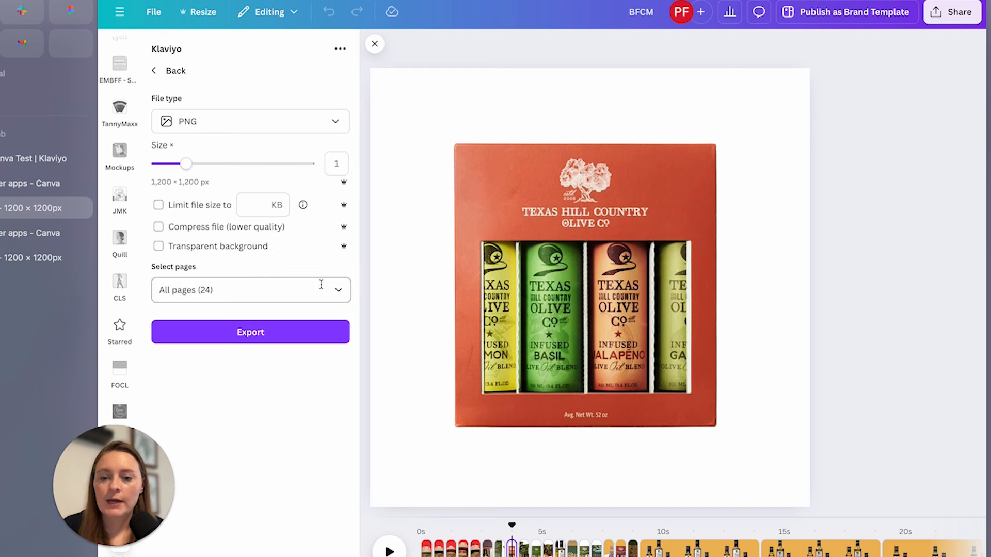
{"action": "left_click", "coordinate": [250, 289]}
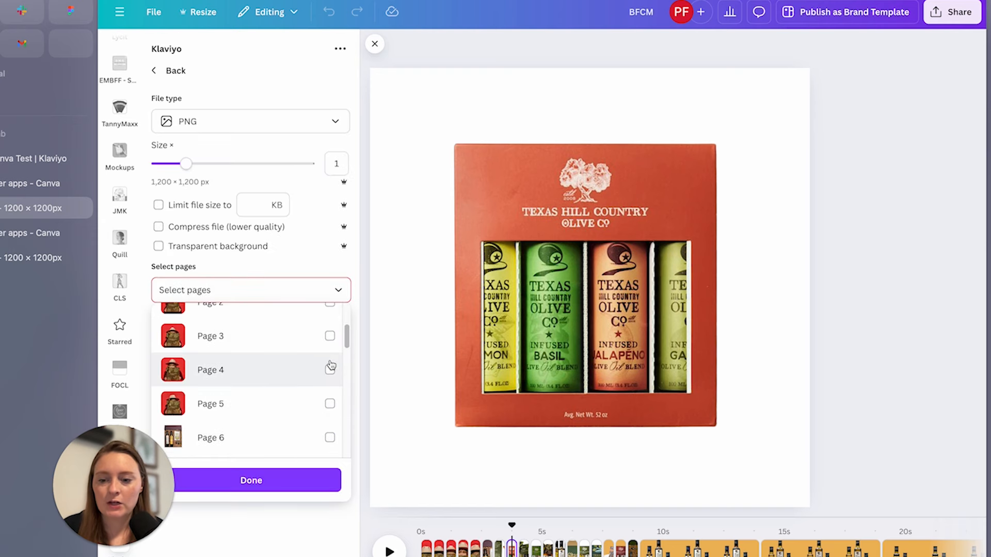
{"action": "scroll", "scroll_direction": "down", "scroll_amount": 3}
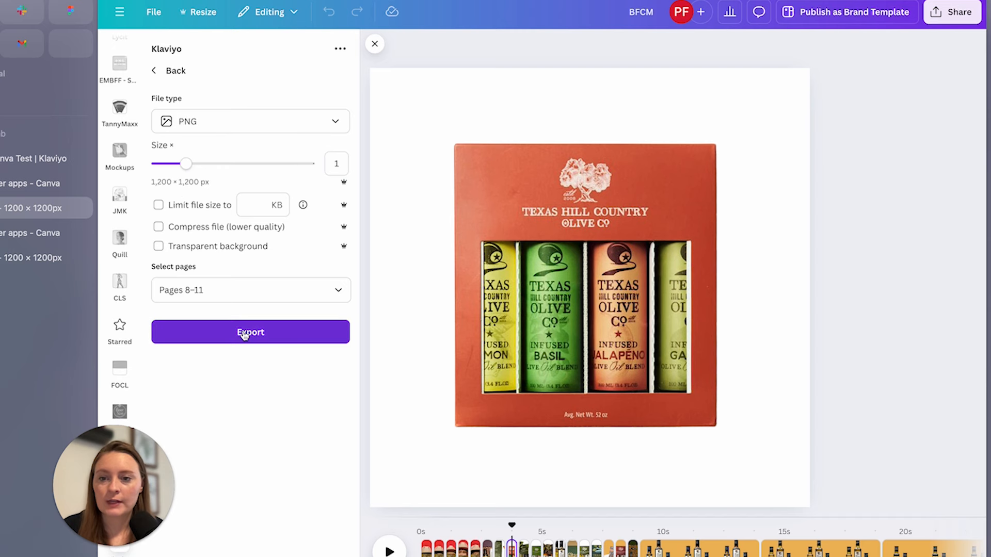
{"action": "left_click", "coordinate": [250, 331]}
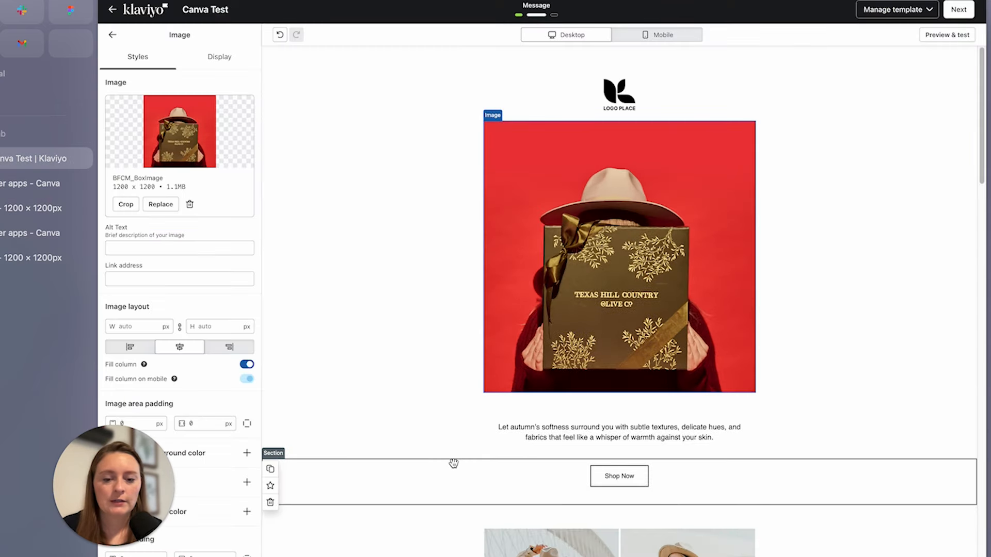
- Replace the four product grid images with the BFCM_ProductImg gift-box files and save the template
{"action": "left_click", "coordinate": [161, 204]}
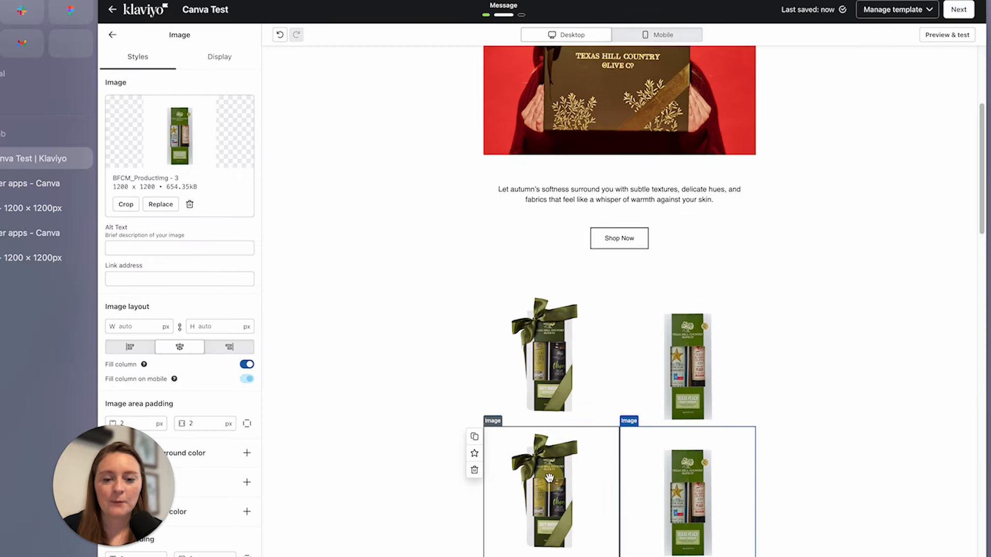
{"action": "left_click", "coordinate": [160, 205]}
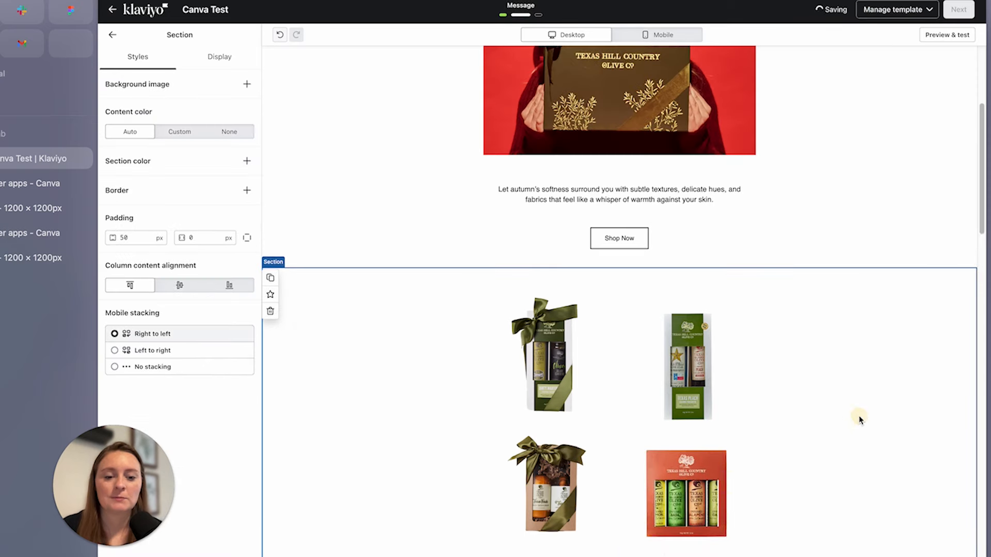
{"action": "scroll", "scroll_direction": "down", "scroll_amount": 3}
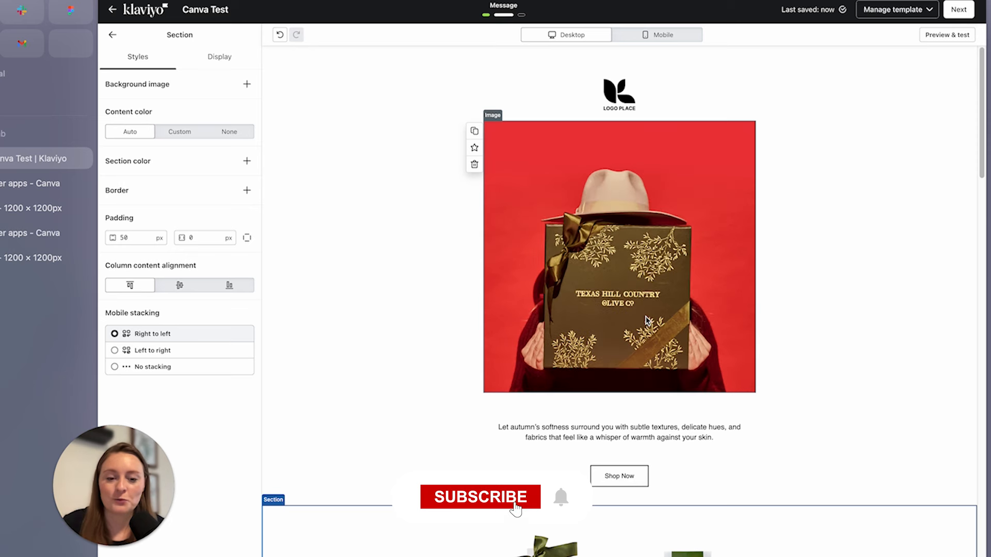
{"action": "left_click", "coordinate": [480, 497]}
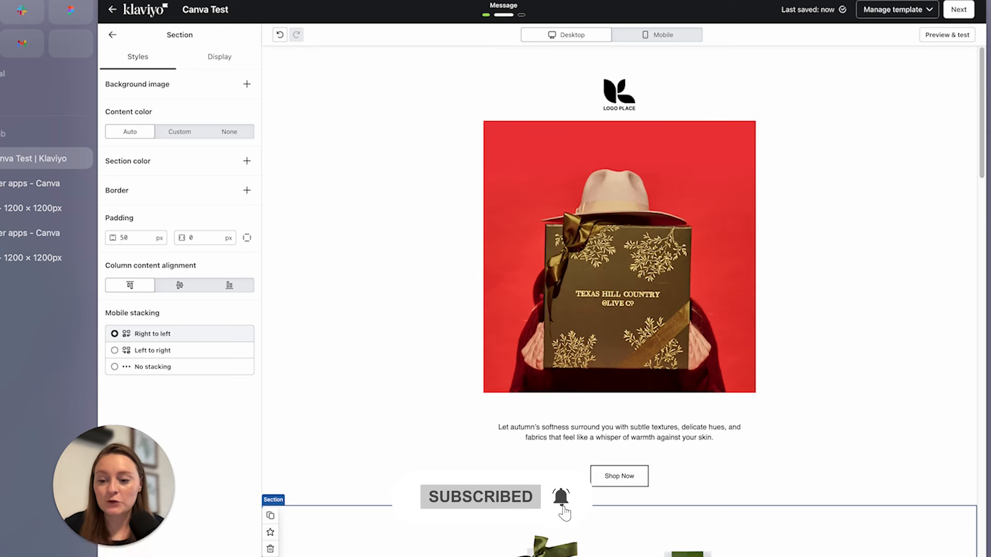